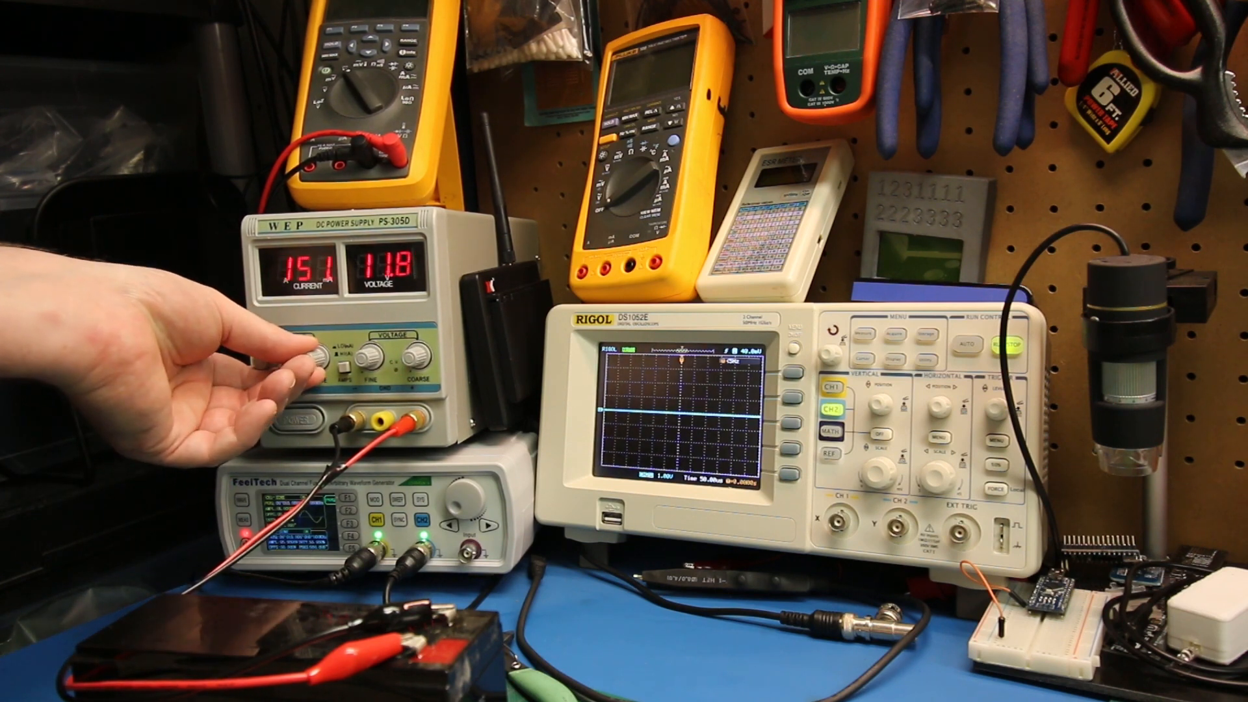
pyautogui.moveTo(318, 359); pyautogui.dragTo(311, 367)
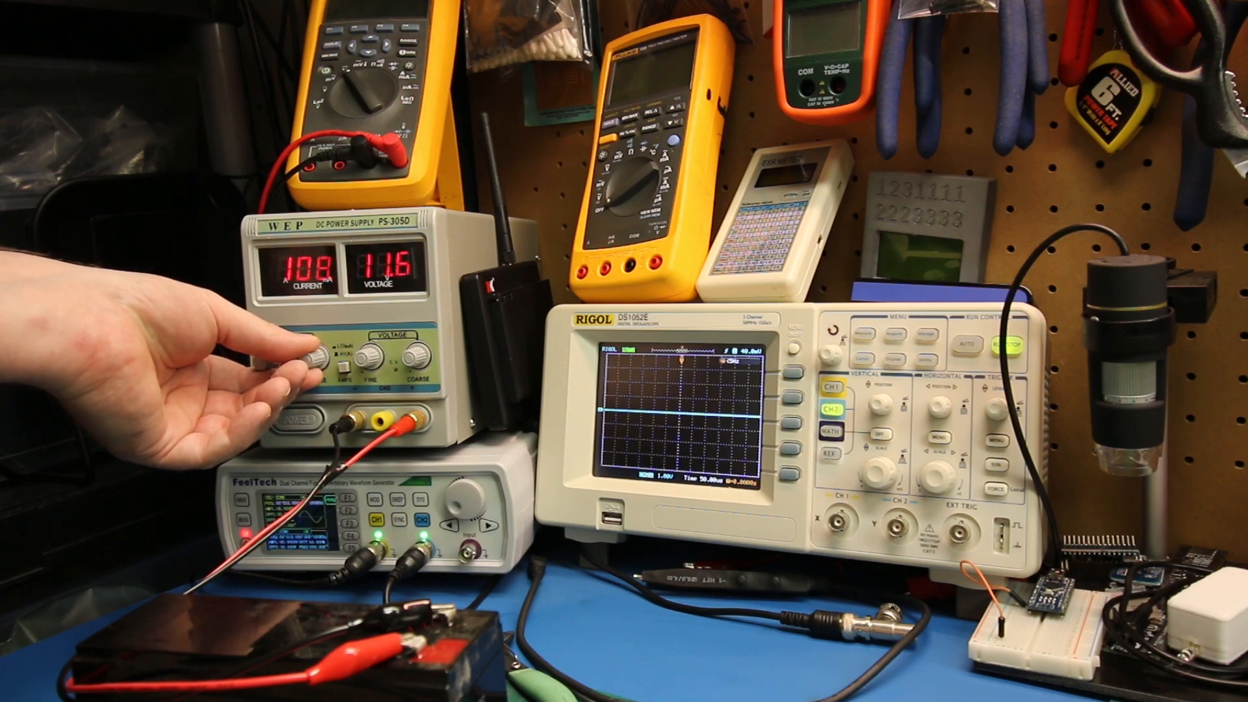